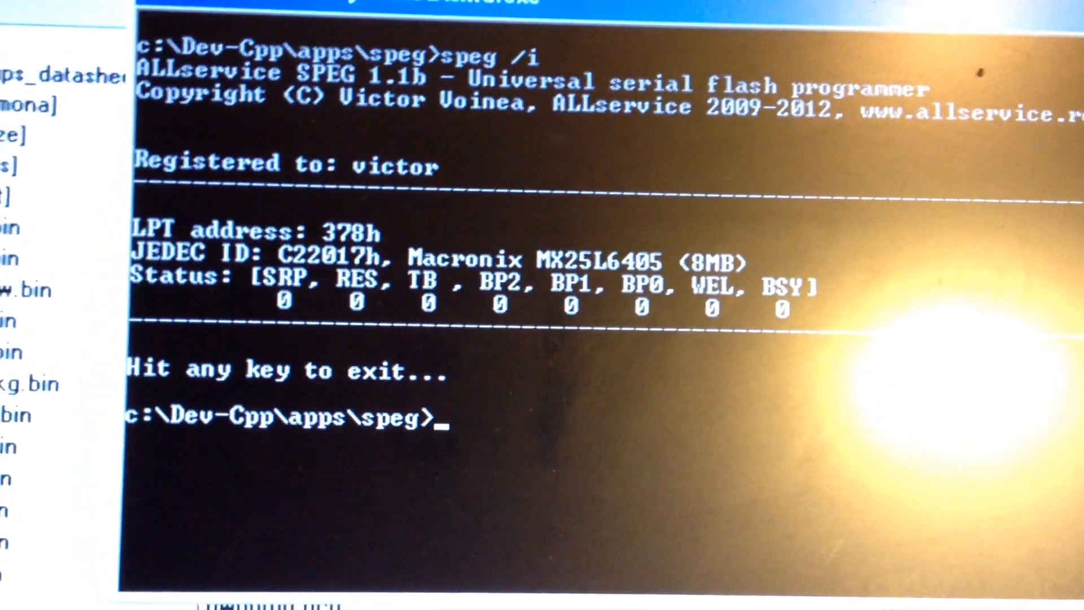
type("speg /")
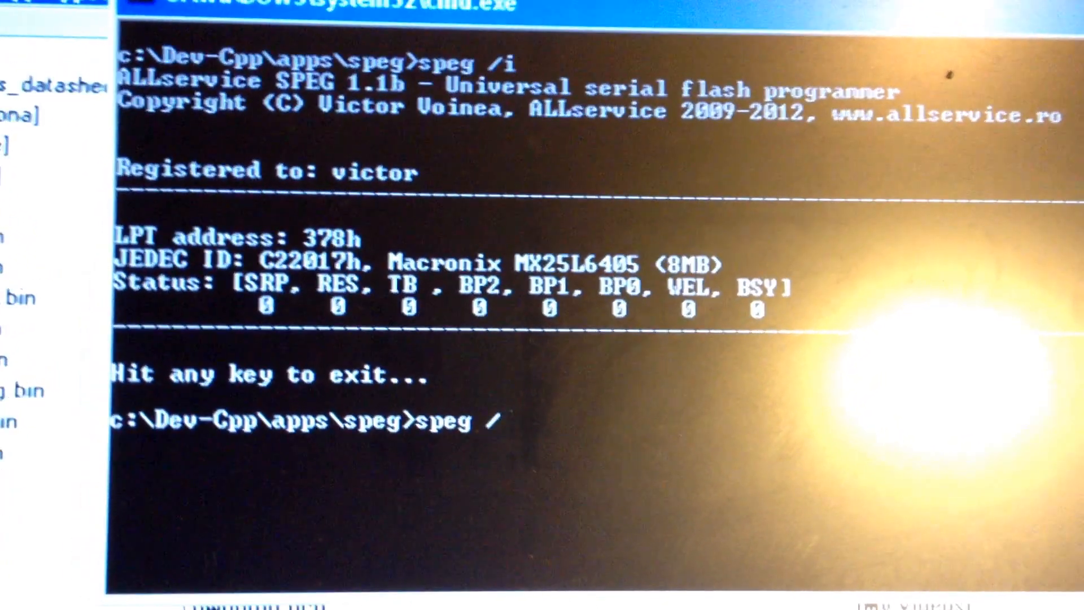
type("r")
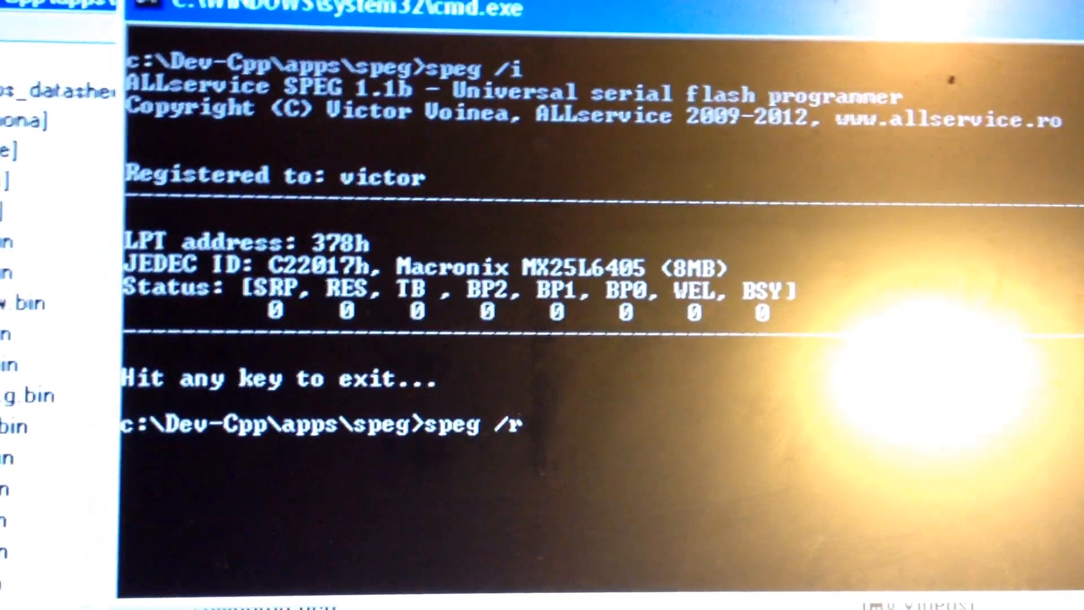
type("t")
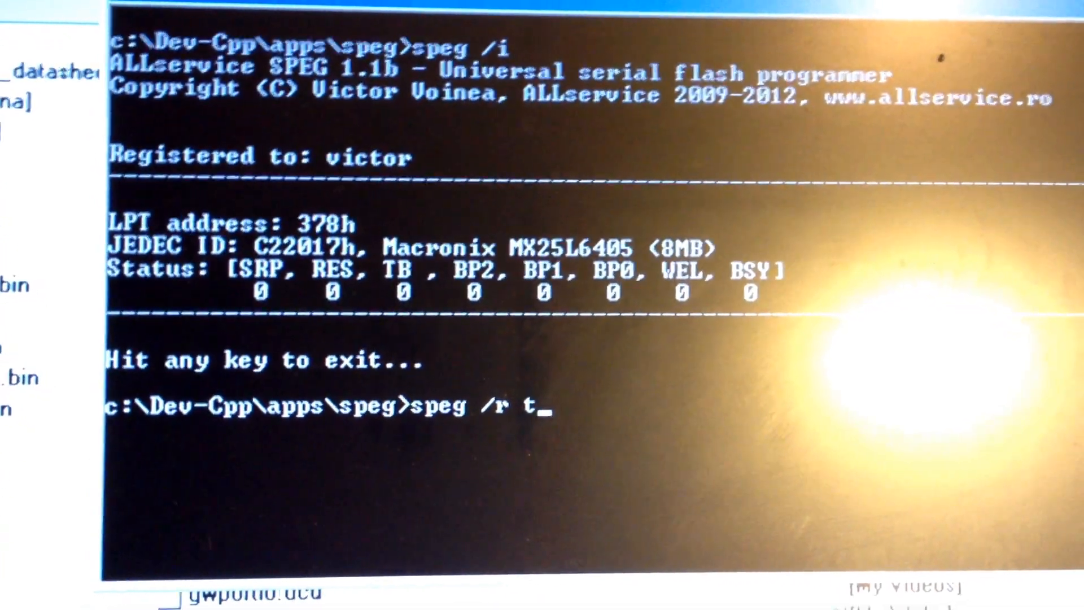
type("est45")
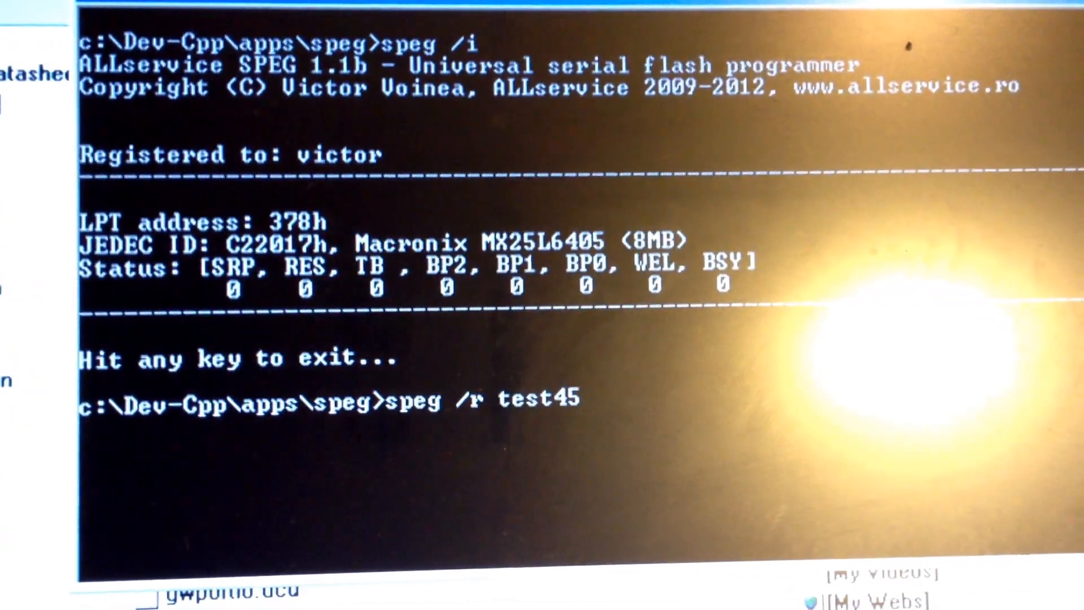
type(".b")
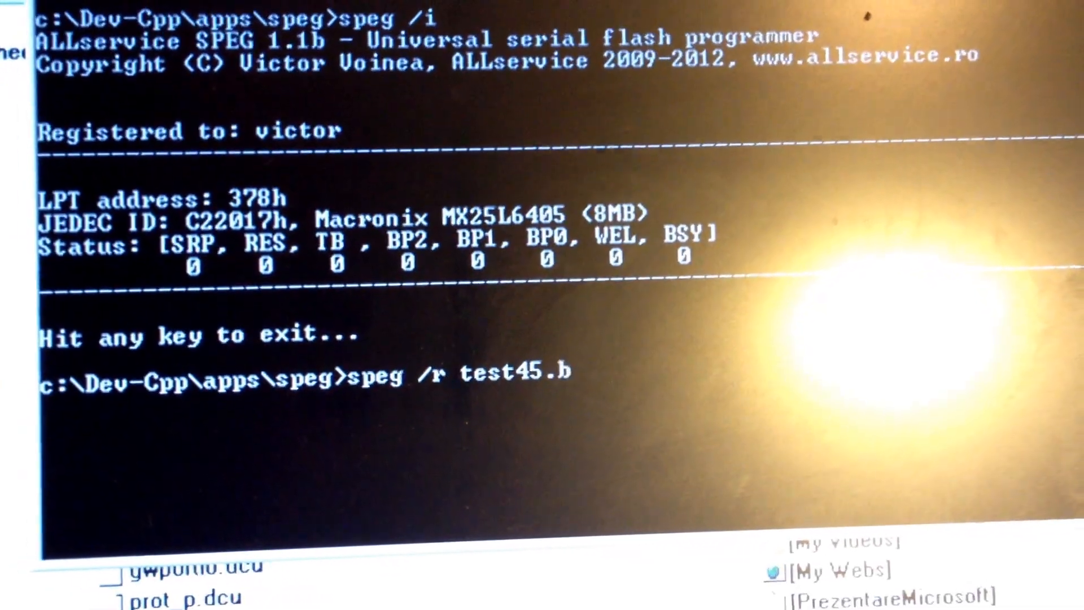